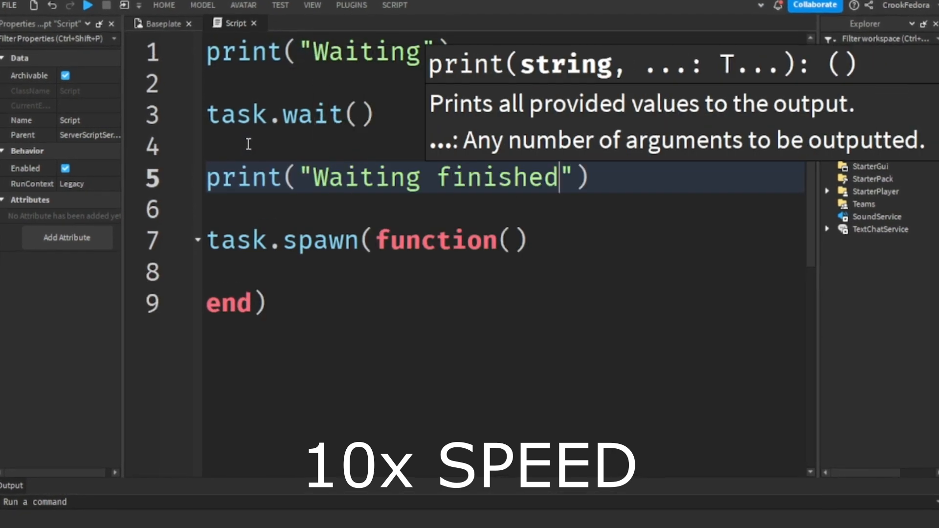
Add print("Starting Game (waiting finished)") inside task.spawn and play to see all three messages
left_click(87, 6)
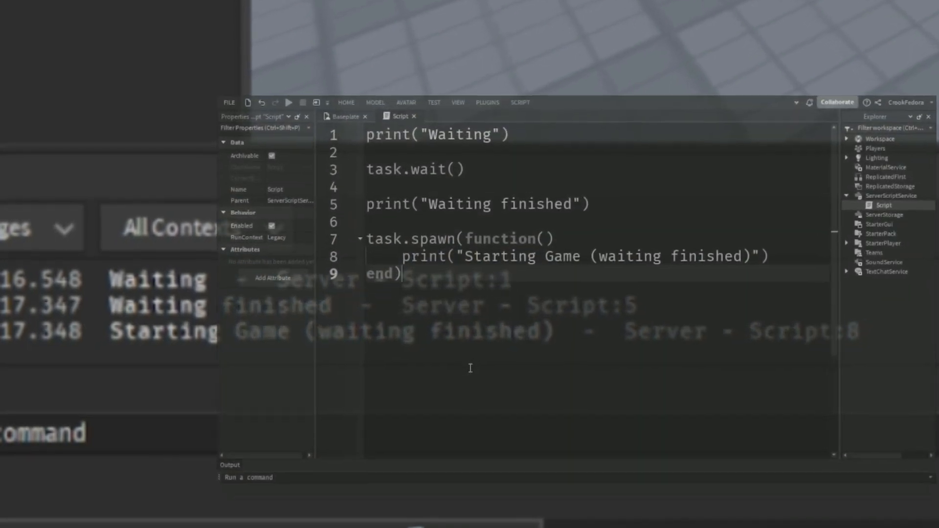
left_click(167, 27)
type("table.find(")
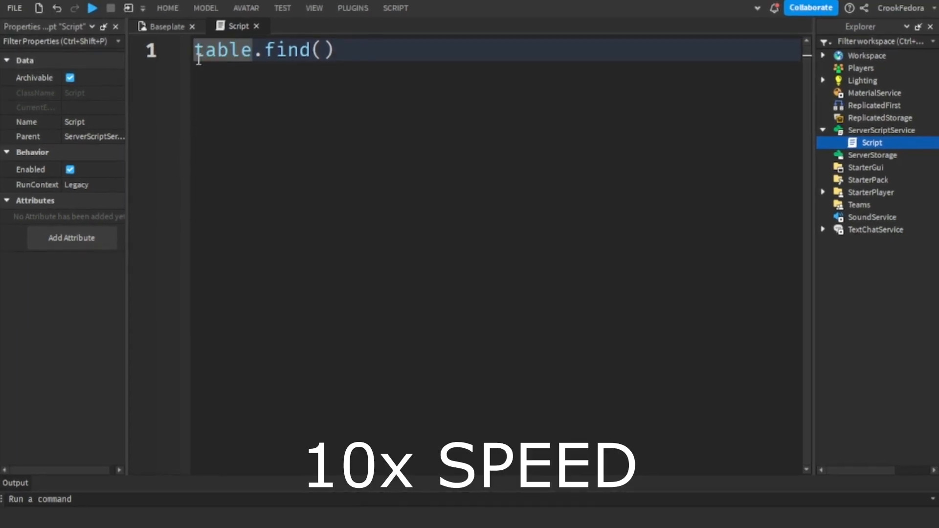
Declare local myNewTable with CrookFedora, SianouYT, Pavage_YT, sonicSavage4, XDukeCze above table.find()
type("local myNewTable = {\"CrookFedora\",\"SianouYT\"}")
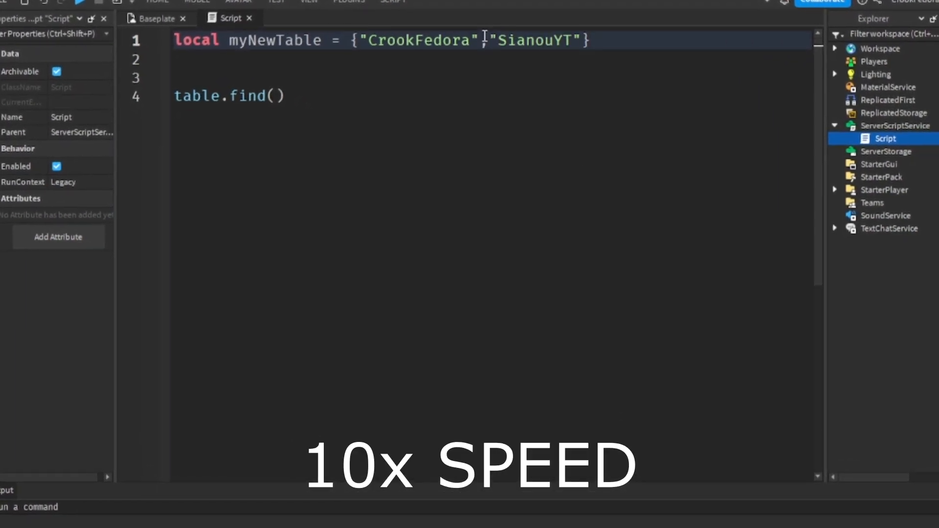
type(",\"Pavage_YT\",\"sonicSavage4\",\"XDukeCze\"")
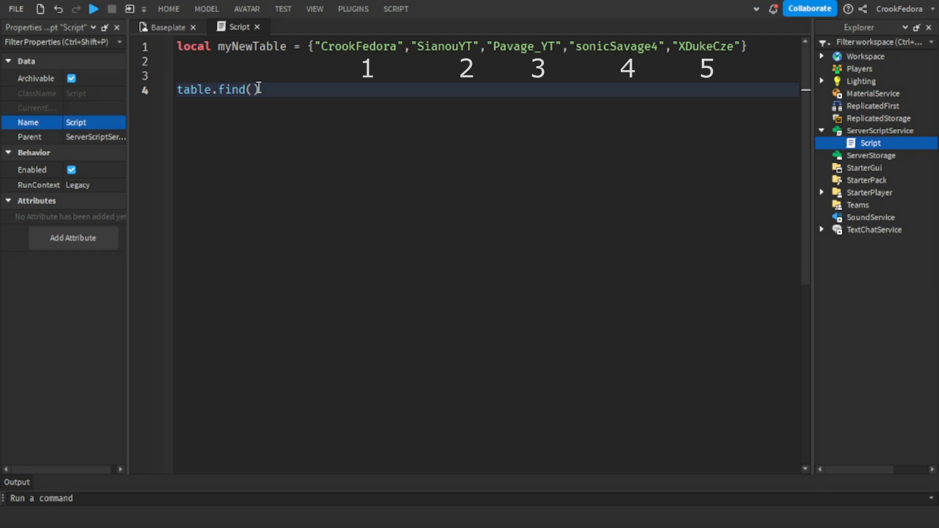
type("myN")
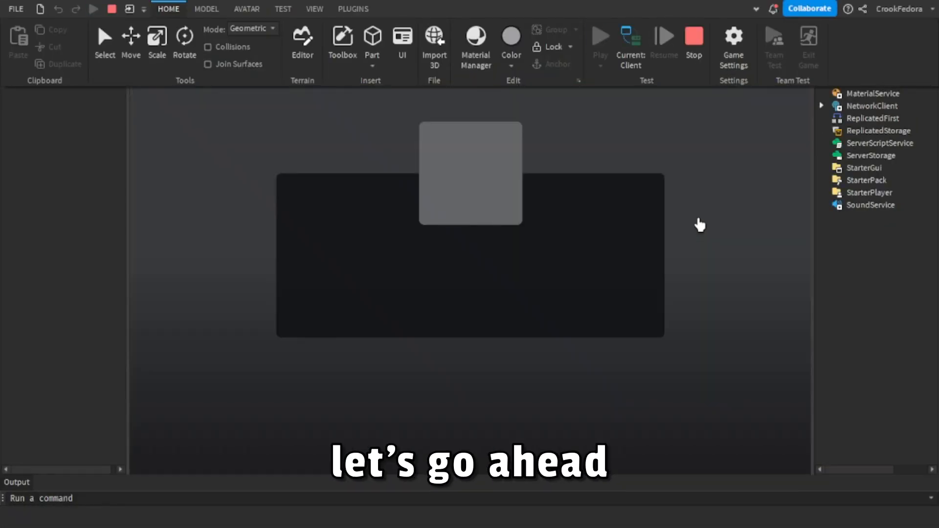
Stop the play test and return to editing the empty baseplate
left_click(599, 45)
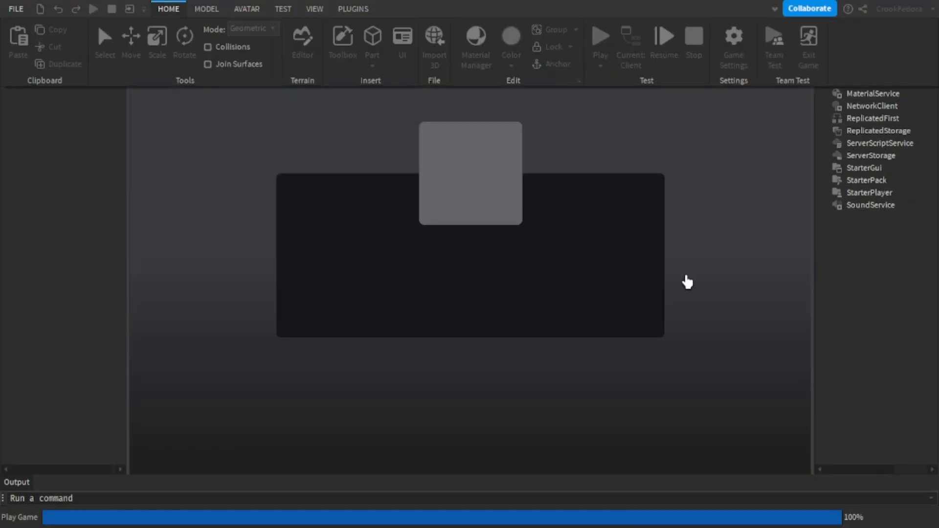
left_click(599, 35)
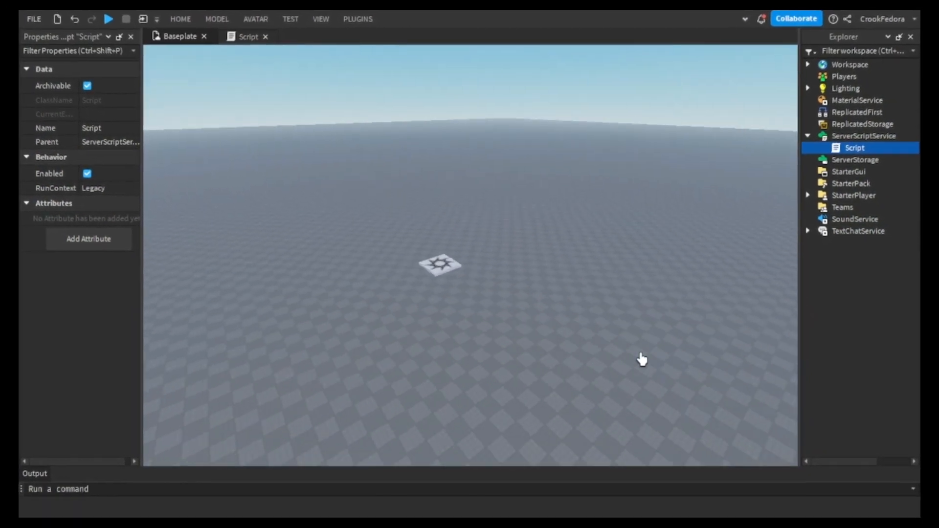
Write an empty for i,v in pairs() loop, then show the twelve-part Model in Explorer
left_click(244, 36)
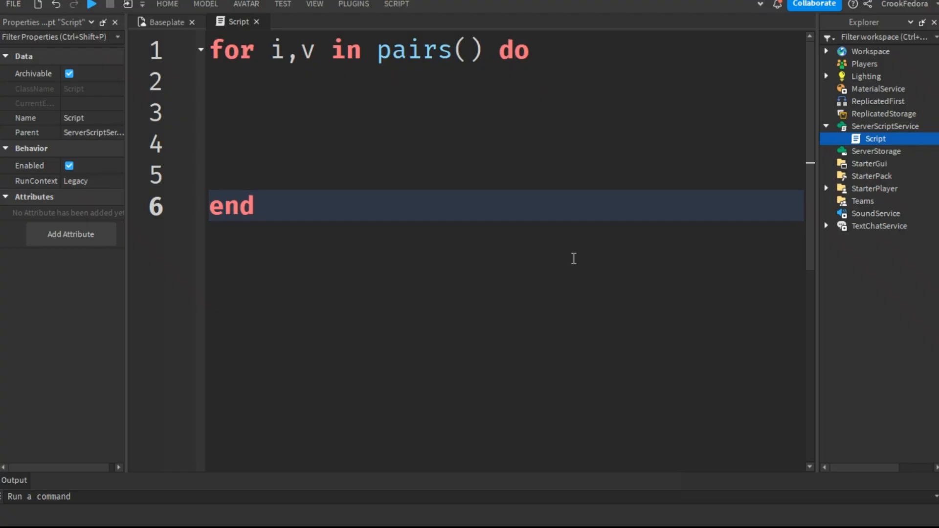
left_click(92, 4)
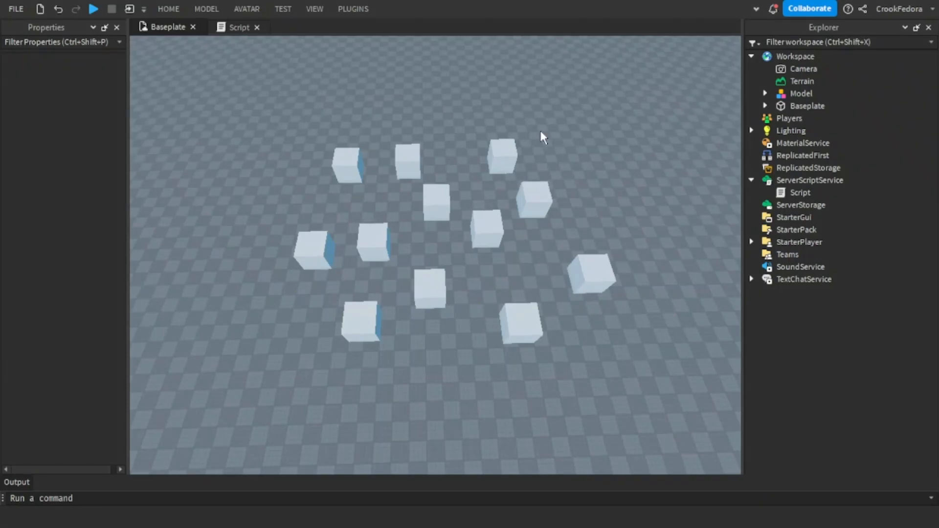
mouse_move(653, 411)
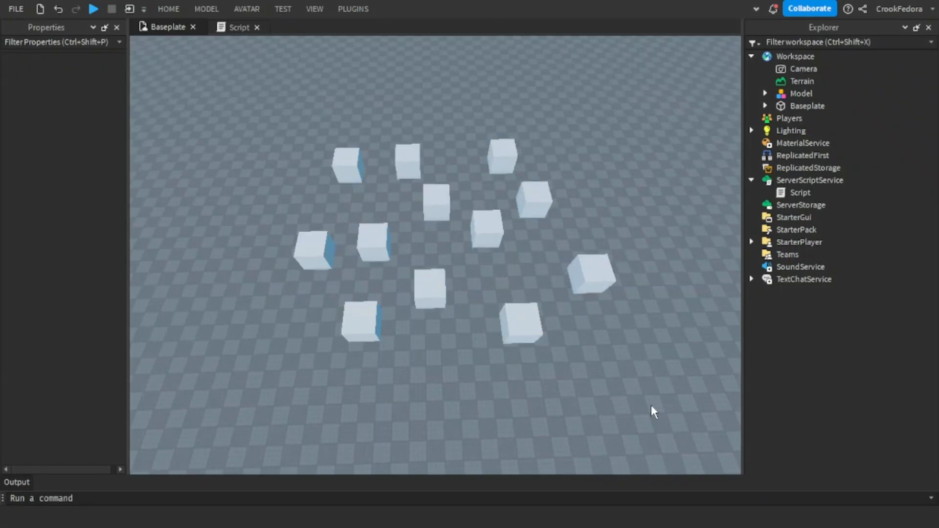
left_click(765, 94)
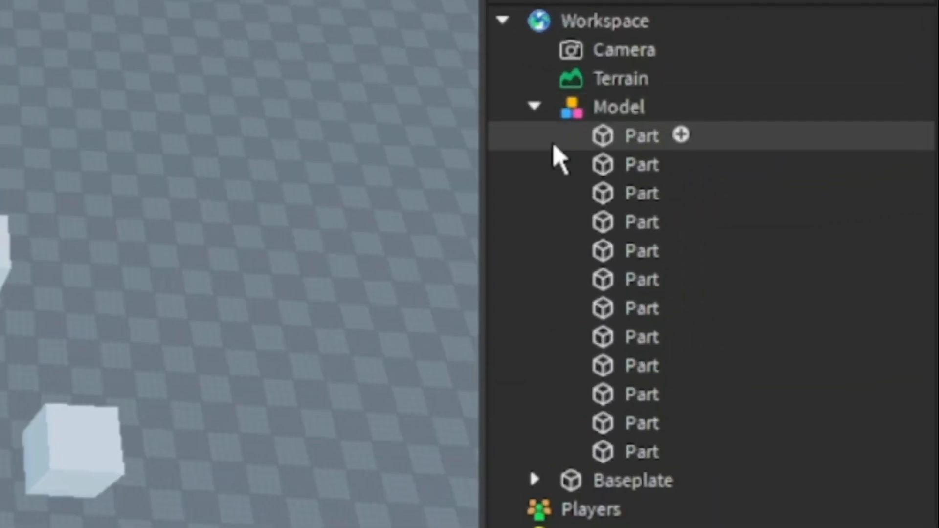
mouse_move(847, 401)
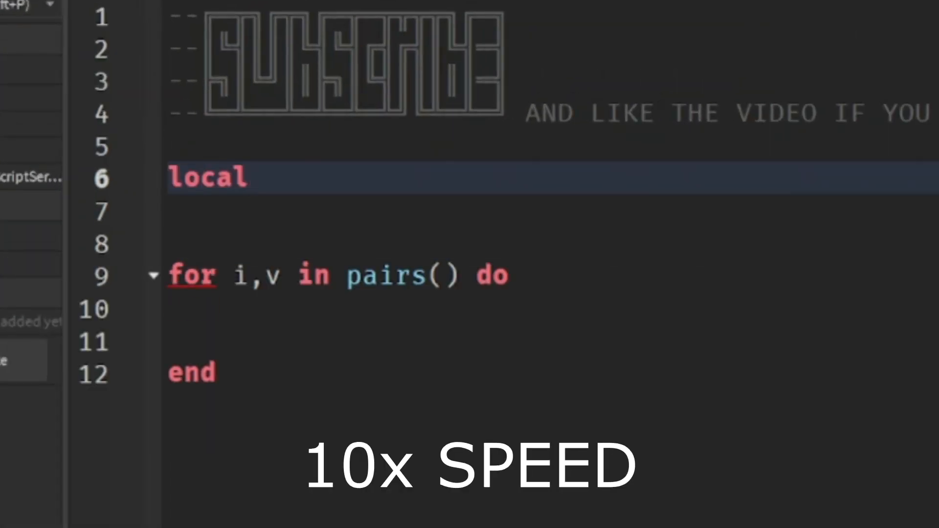
Declare local model = game.Workspace.Model above the for-pairs loop
type("model = game.Workspace.Model")
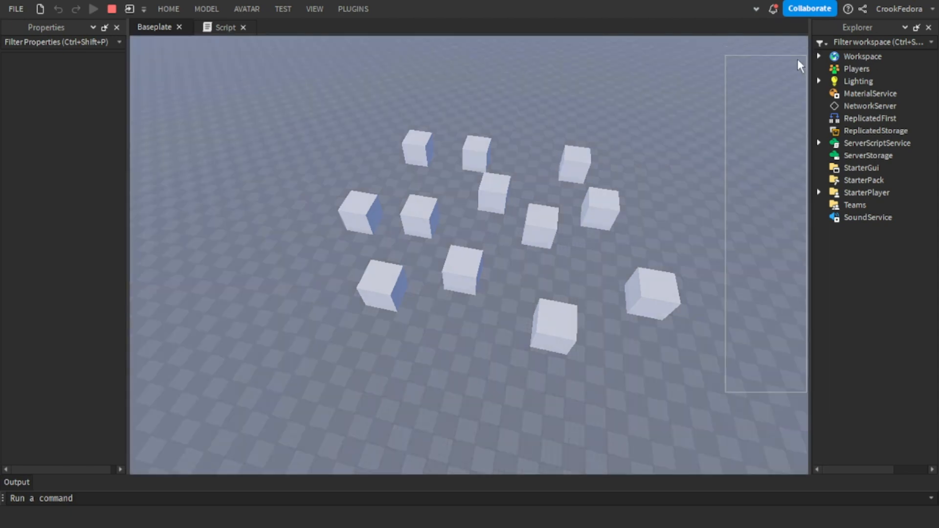
Expand Workspace and Model in Explorer during play to inspect the renamed parts
left_click(818, 56)
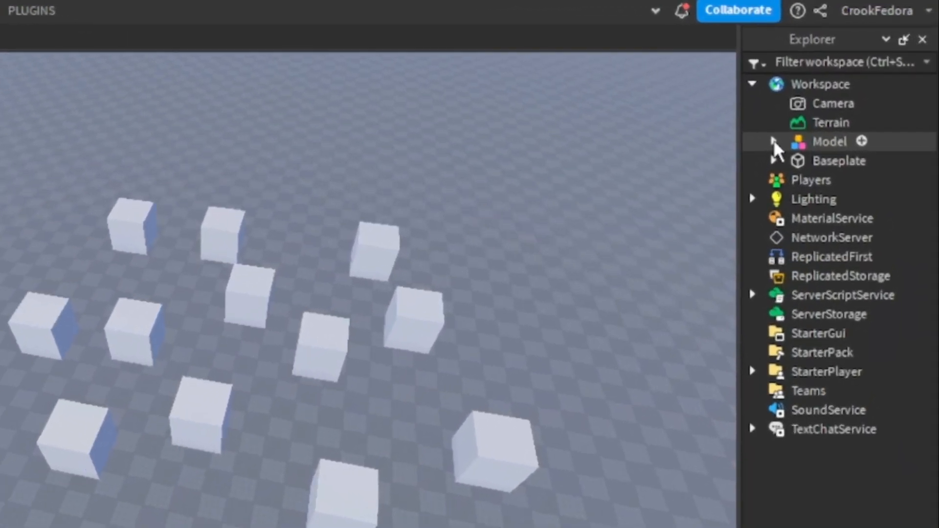
left_click(753, 141)
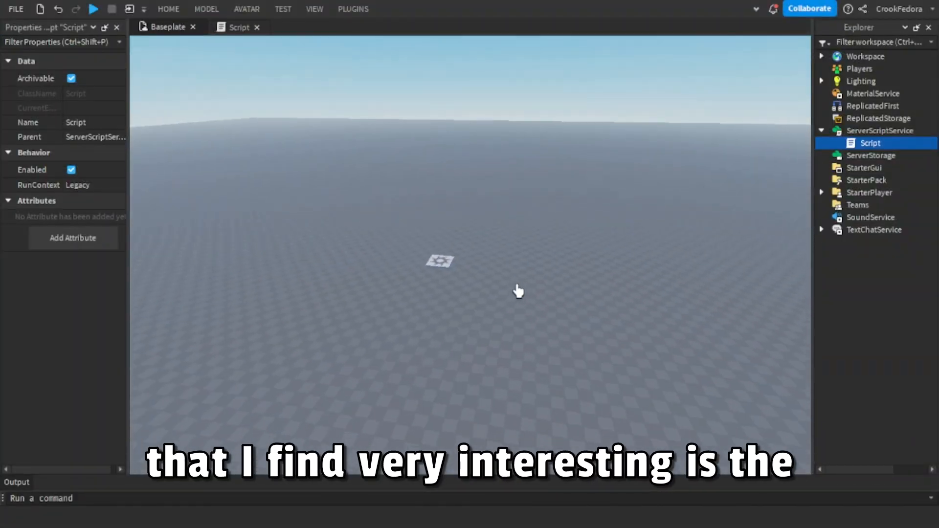
Write print(model:IsA(...)) on workspace.Model and run it until Output prints true
left_click(239, 26)
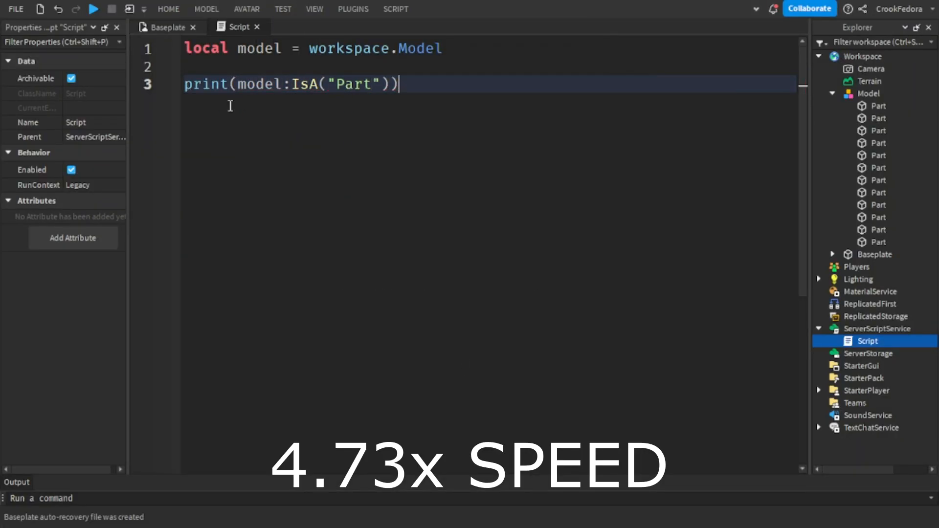
left_click(167, 9)
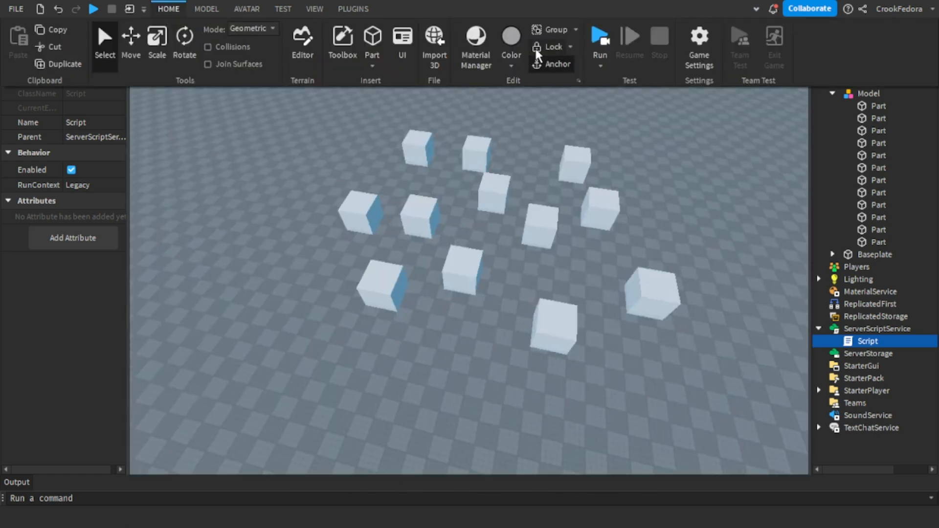
left_click(599, 43)
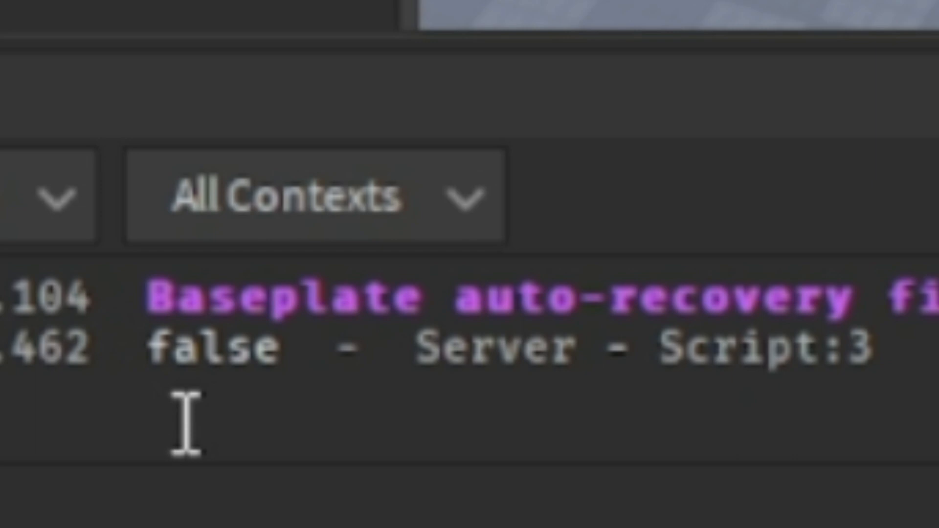
mouse_move(473, 508)
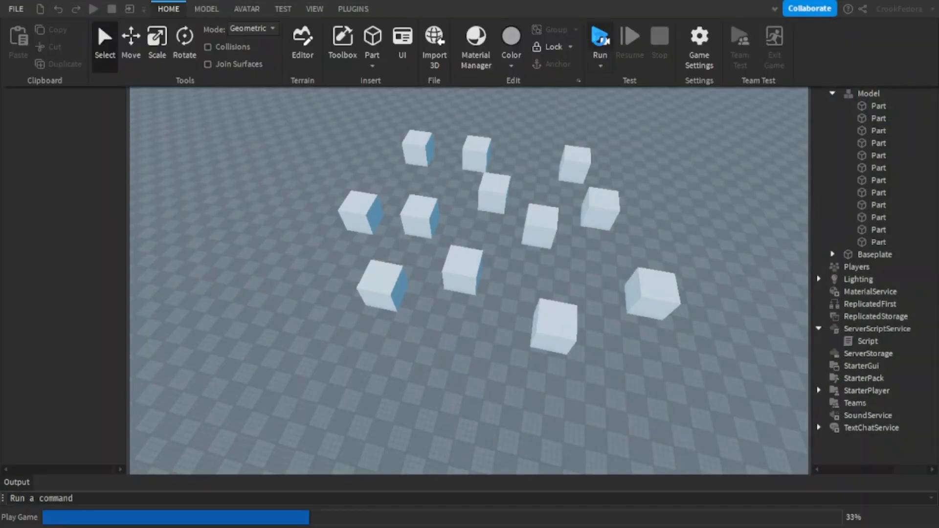
left_click(598, 44)
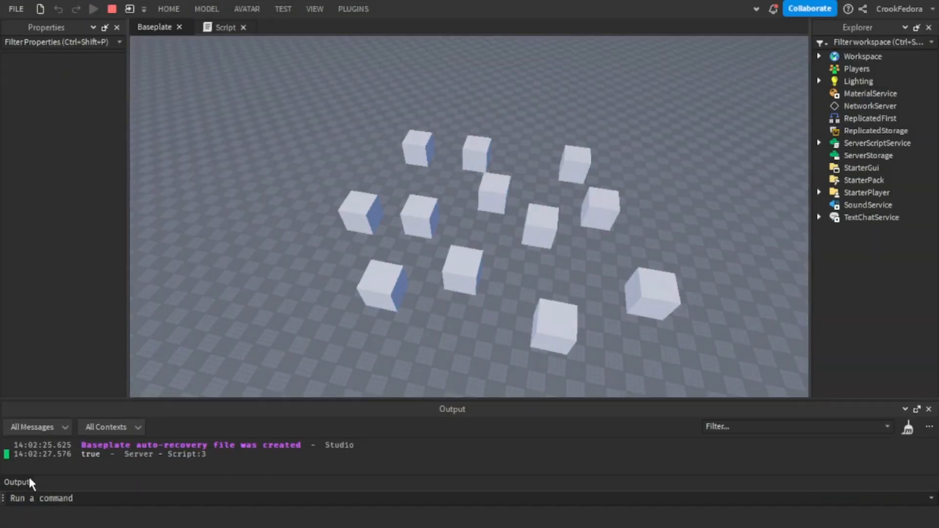